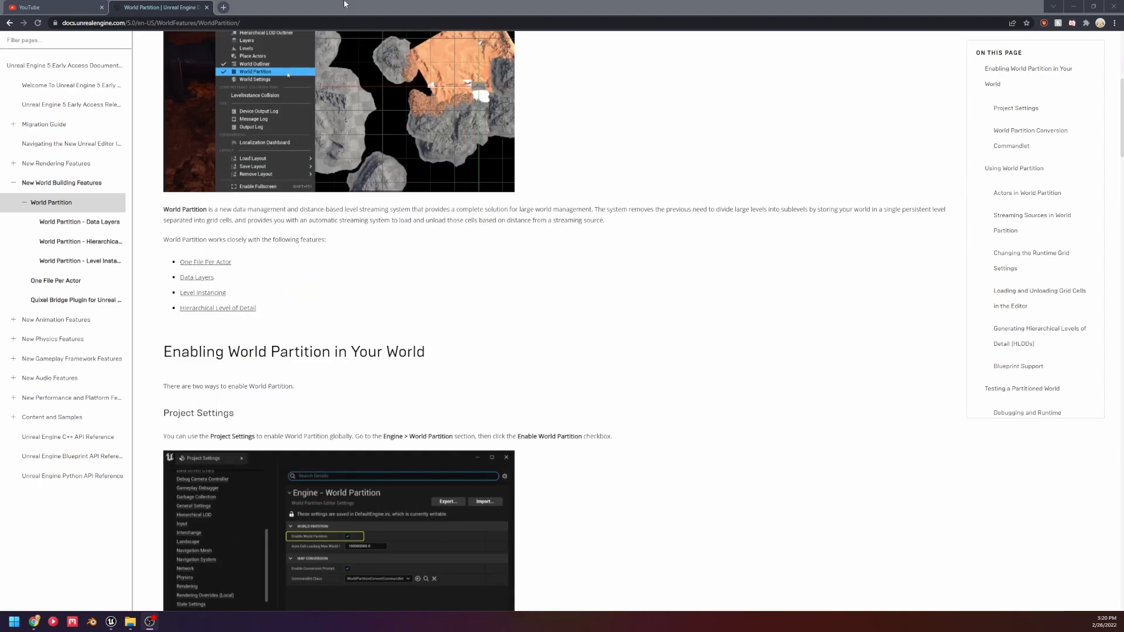
{"action": "mouse_move", "coordinate": [745, 386]}
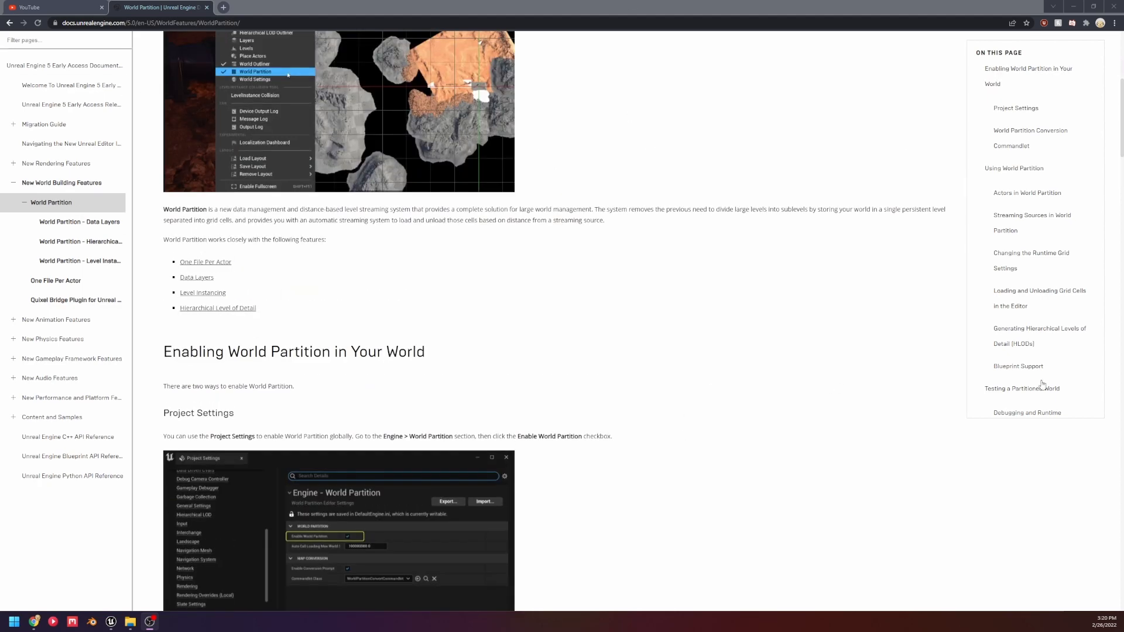
Step: Scroll the Engine categories down to World Partition, then close Project Settings
{"action": "scroll", "scroll_direction": "down", "scroll_amount": 3}
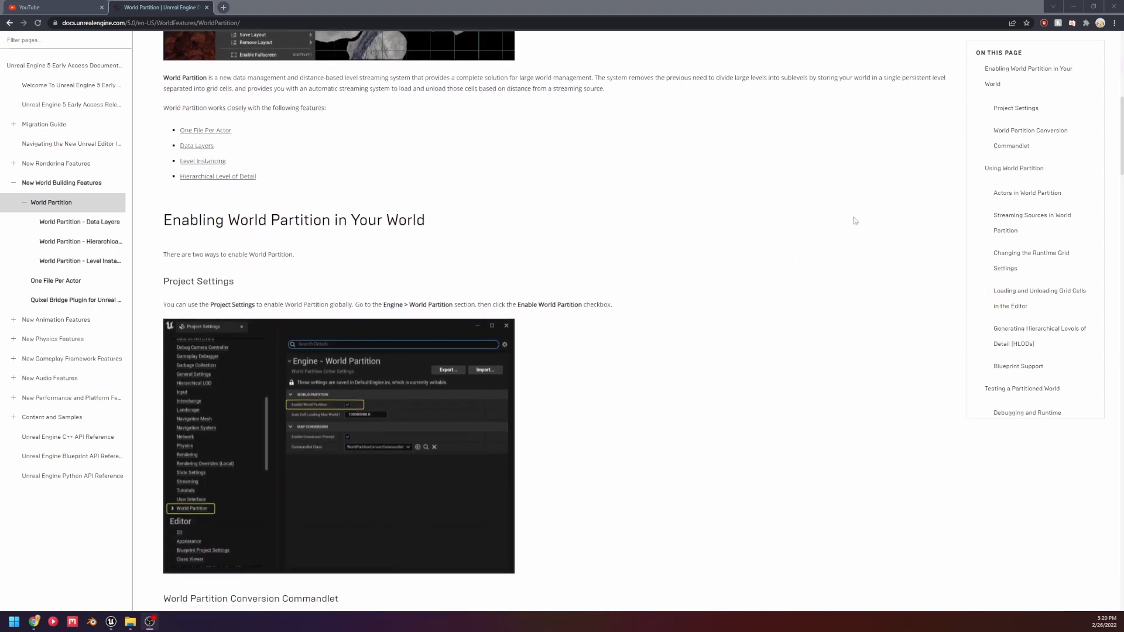
{"action": "scroll", "scroll_direction": "down", "scroll_amount": 3}
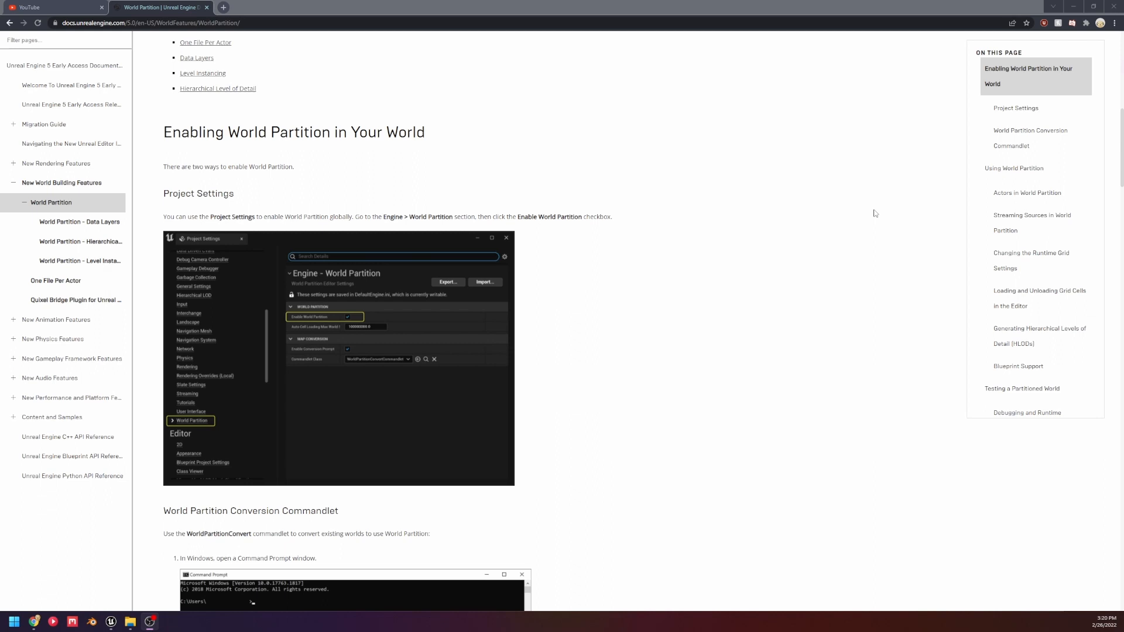
{"action": "mouse_move", "coordinate": [413, 179]}
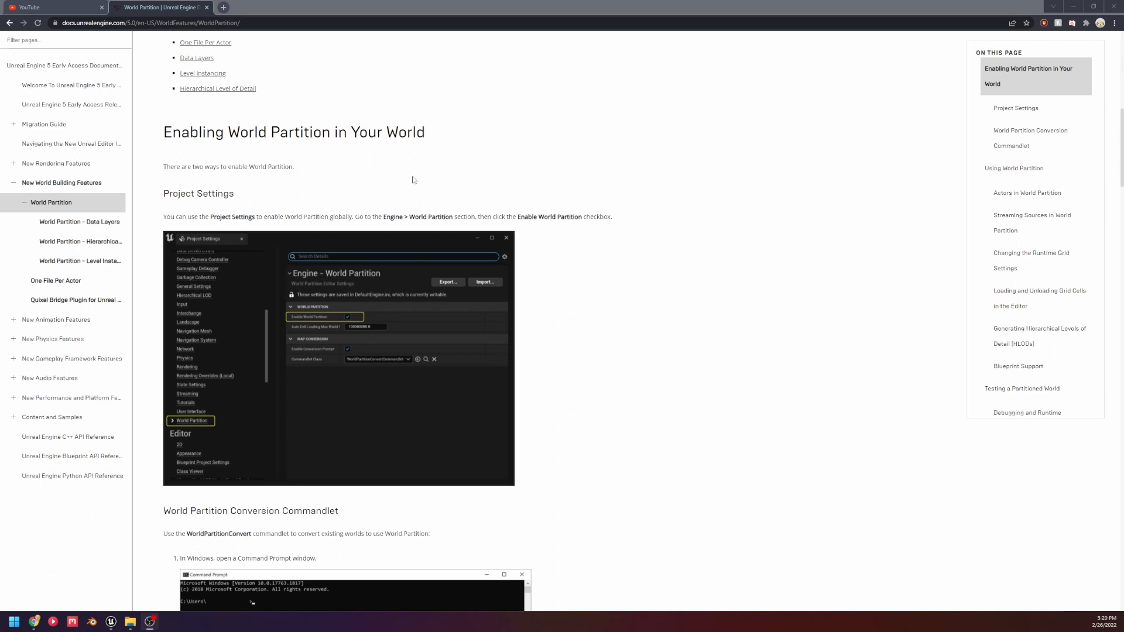
{"action": "mouse_move", "coordinate": [3, 75]}
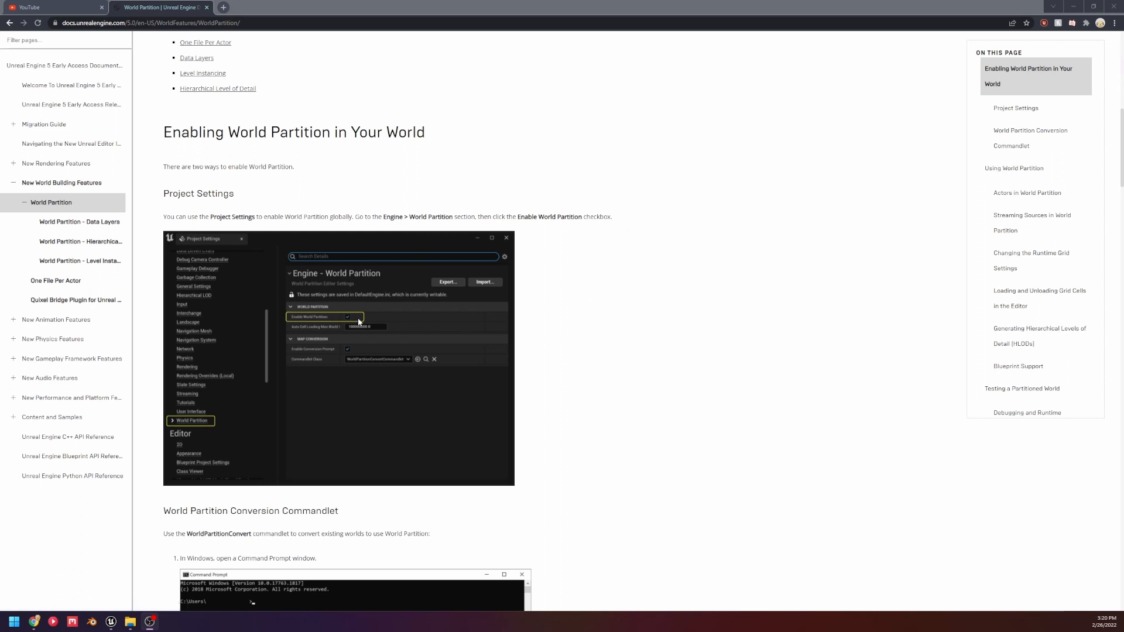
{"action": "scroll", "scroll_direction": "down", "scroll_amount": 3}
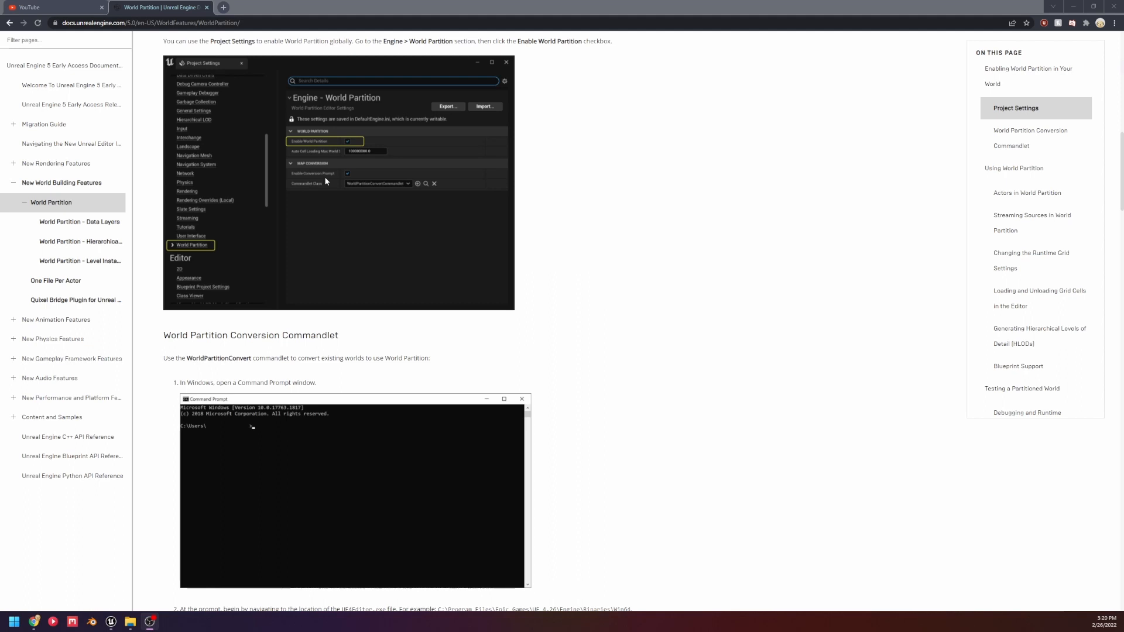
{"action": "mouse_move", "coordinate": [331, 188]}
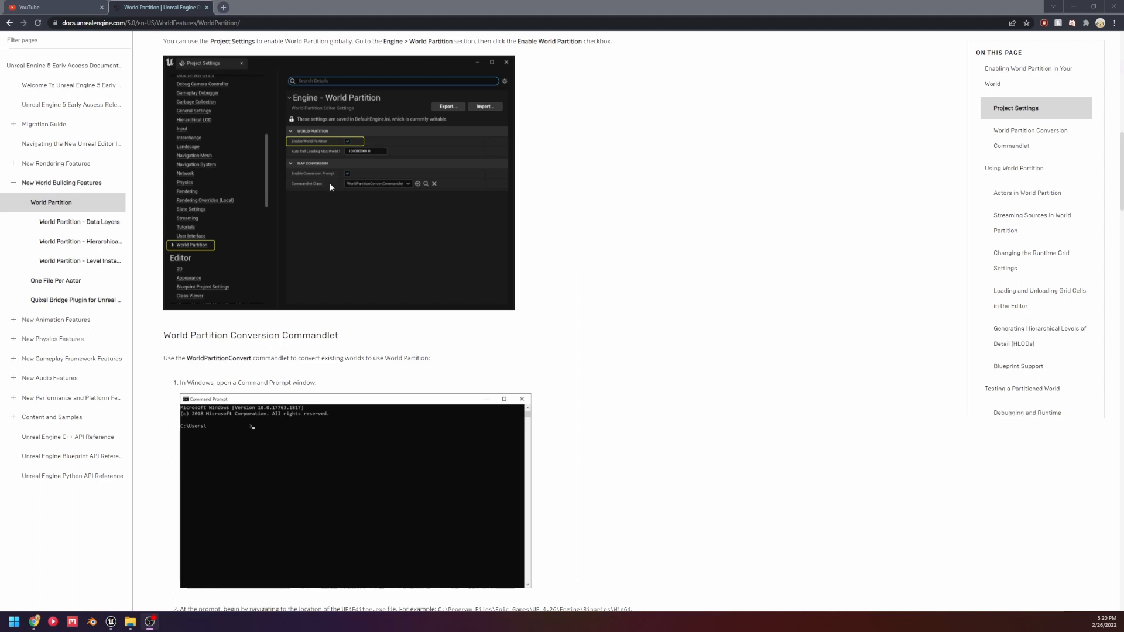
{"action": "scroll", "scroll_direction": "down", "scroll_amount": 3}
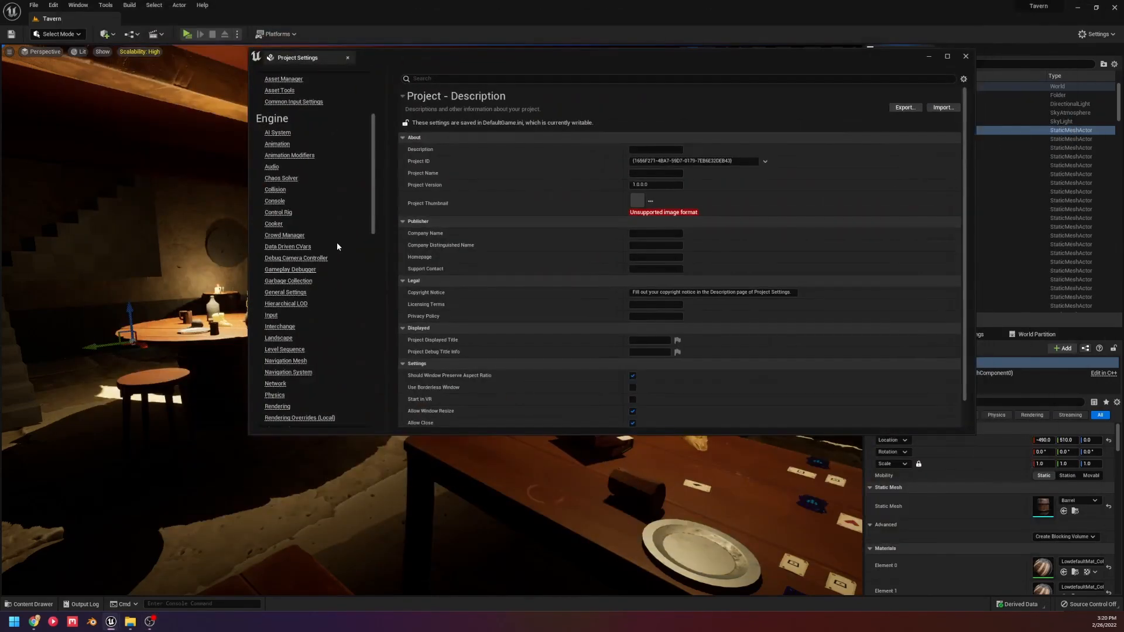
{"action": "scroll", "scroll_direction": "down", "scroll_amount": 3}
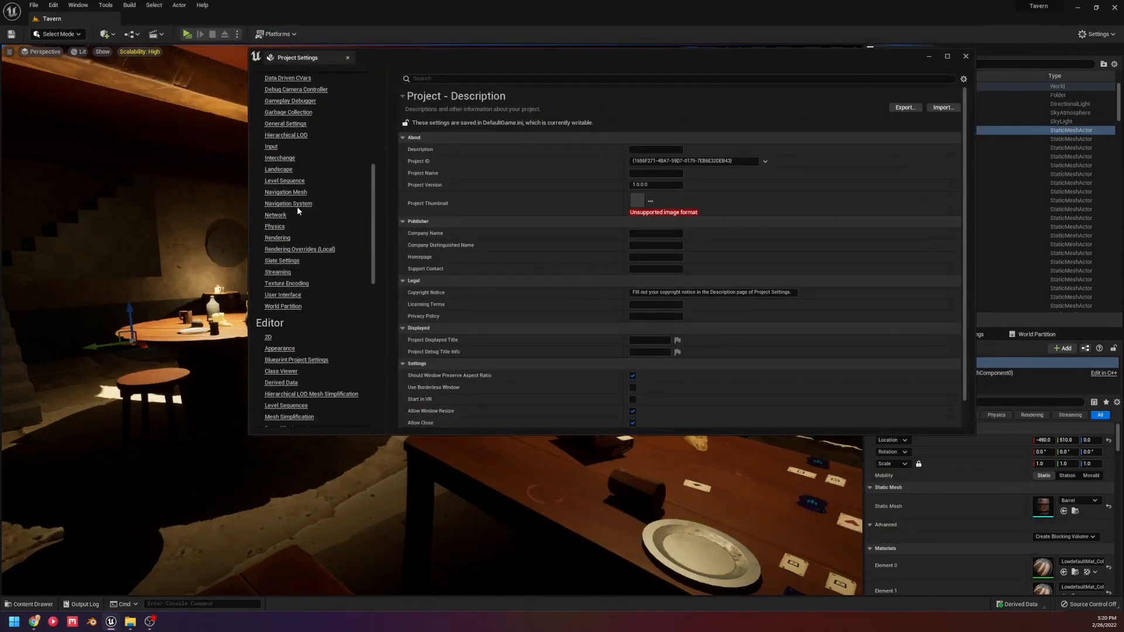
{"action": "left_click", "coordinate": [282, 306]}
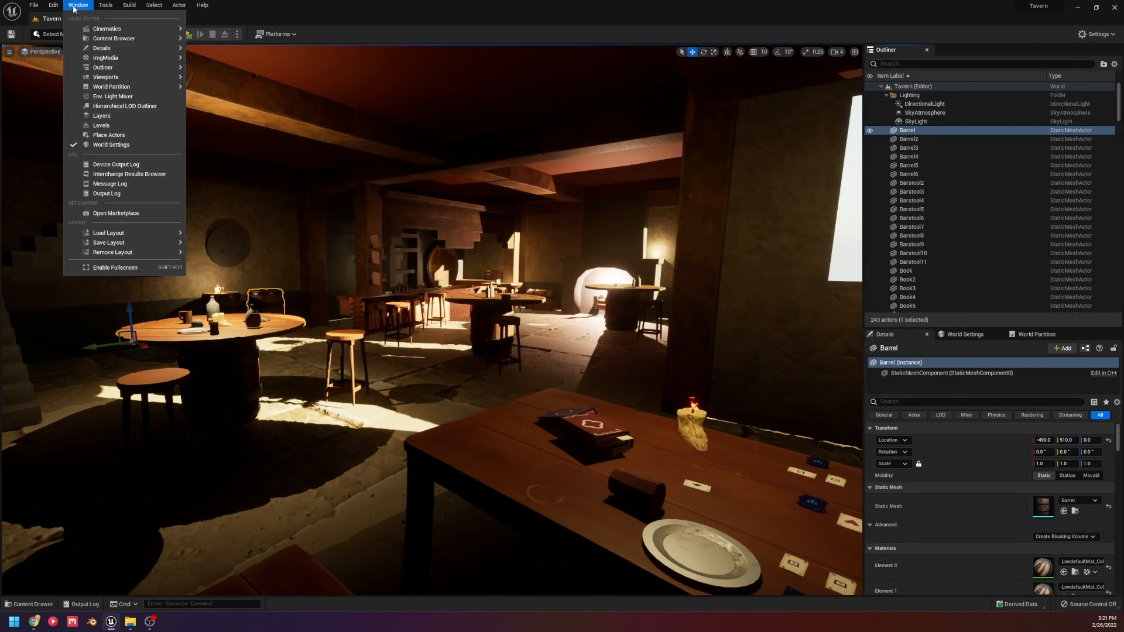
Step: Start Tools > Convert Level and choose the Tavern level in the asset dialog
{"action": "left_click", "coordinate": [104, 4]}
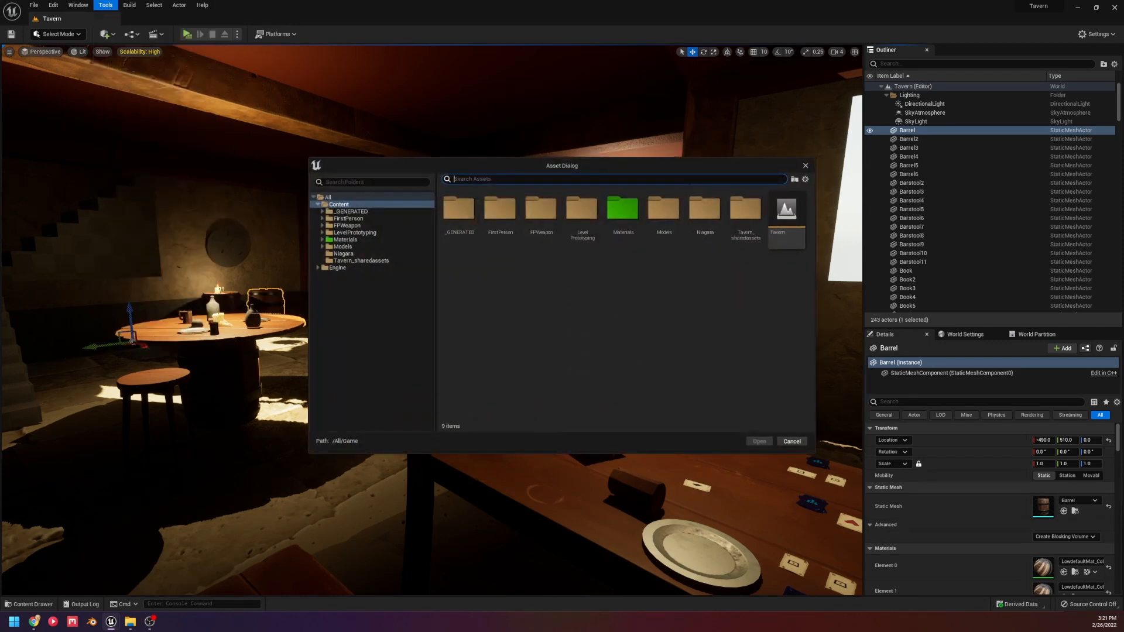
{"action": "left_click", "coordinate": [785, 209]}
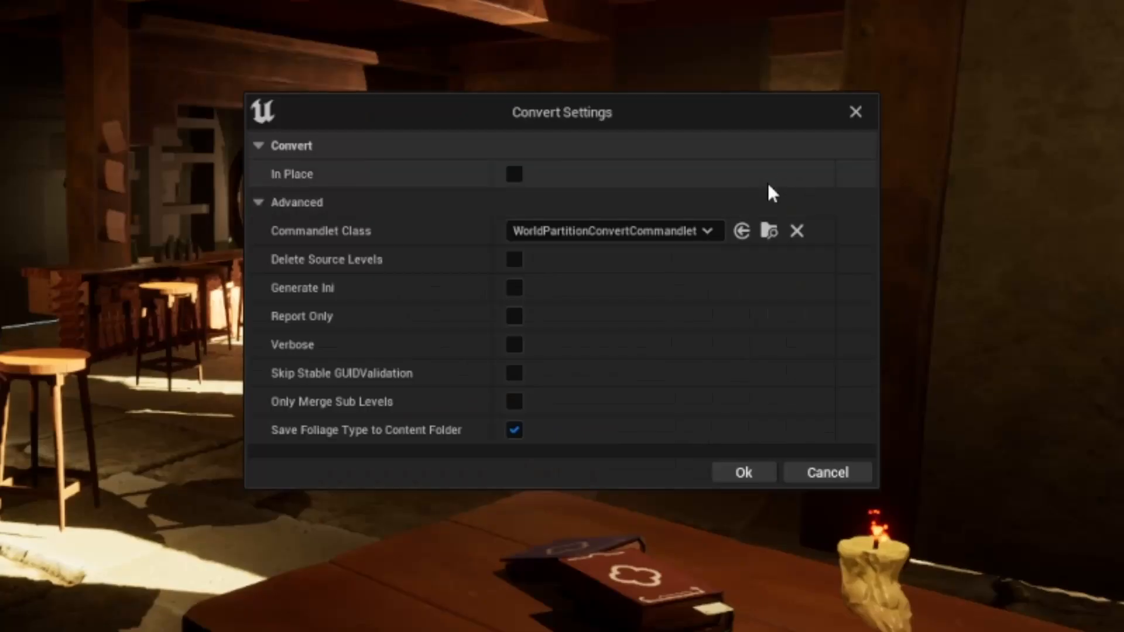
{"action": "mouse_move", "coordinate": [515, 260]}
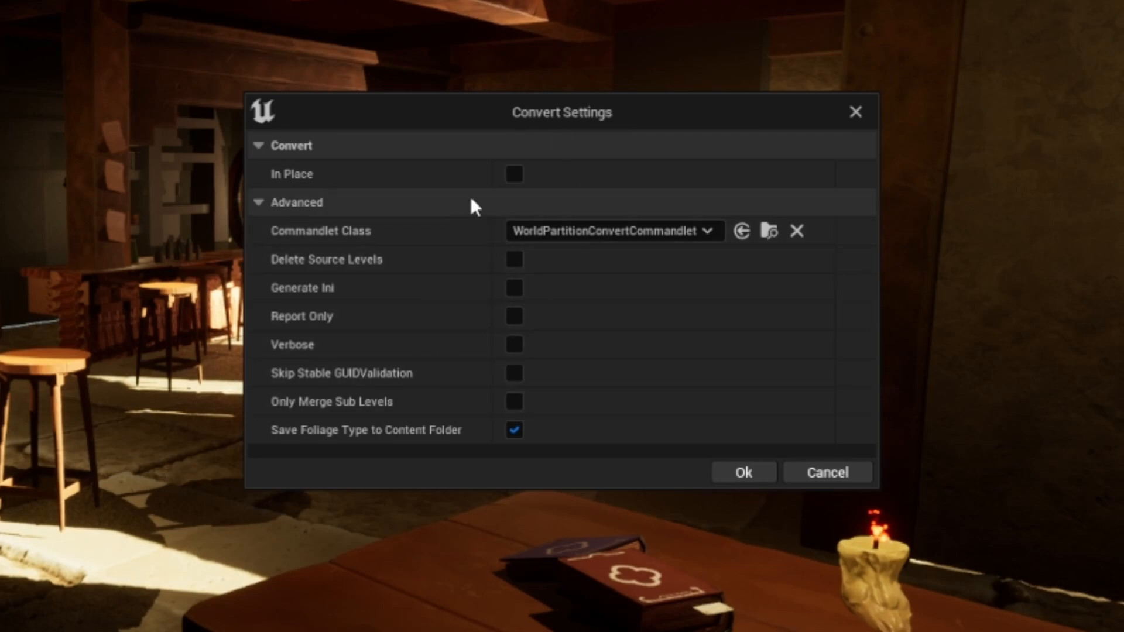
{"action": "mouse_move", "coordinate": [491, 121]}
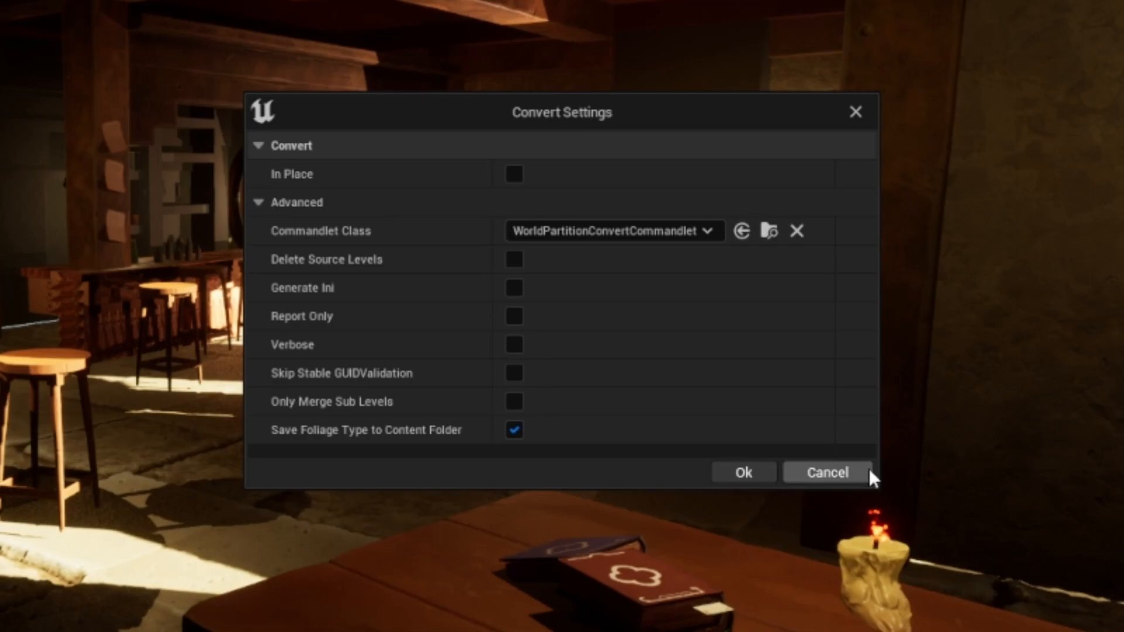
Step: Cancel the Convert Settings dialog, leaving the Tavern level unconverted
{"action": "left_click", "coordinate": [825, 472]}
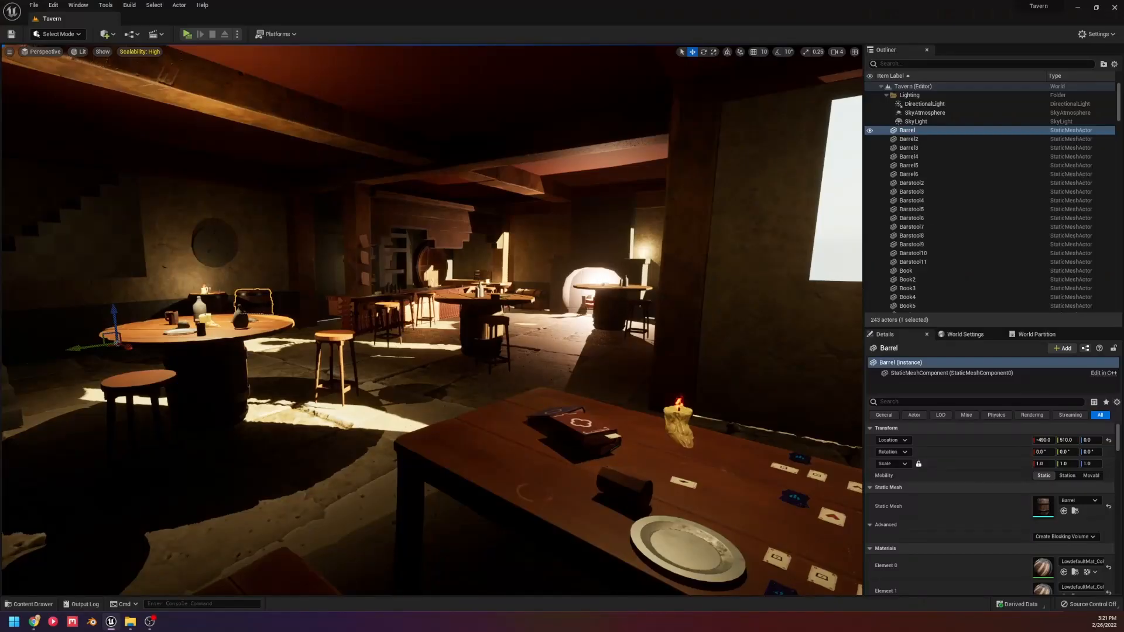